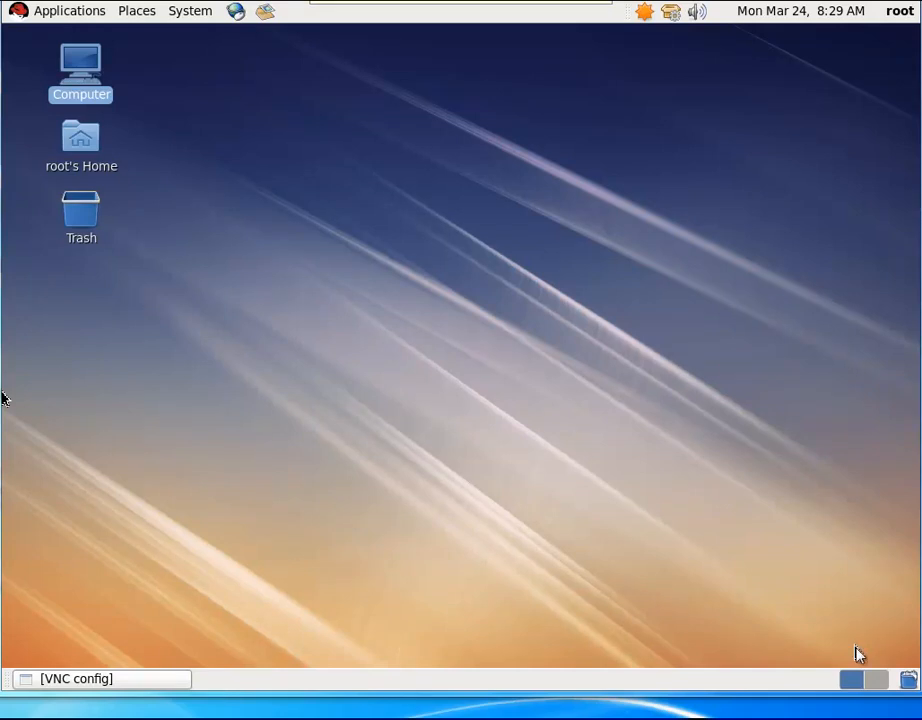
mouse_move(456, 348)
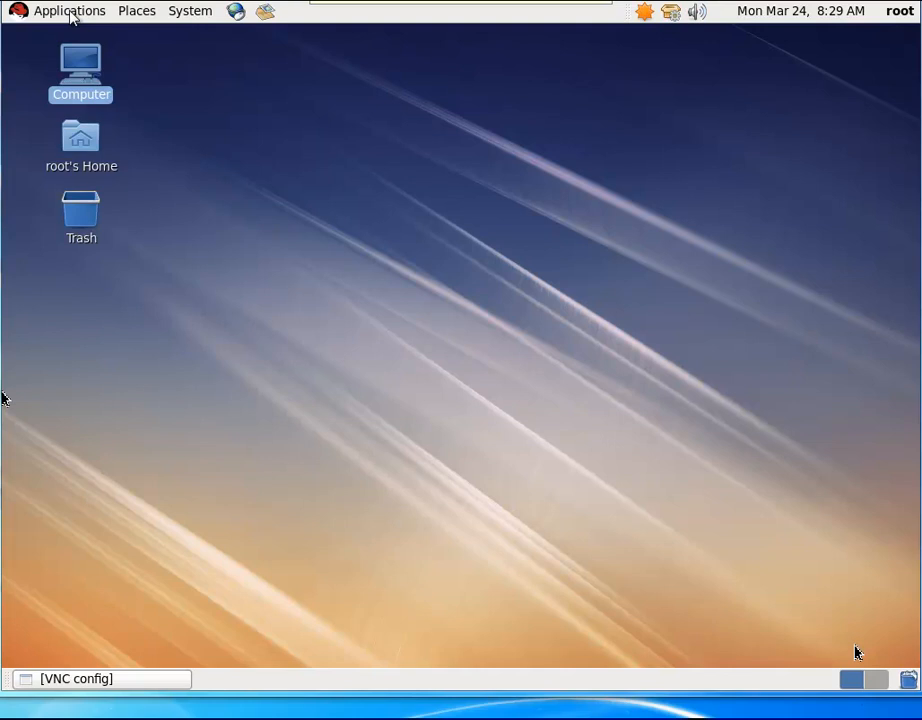
Step: Launch Virtual Machine Manager from Applications > System Tools
click(68, 12)
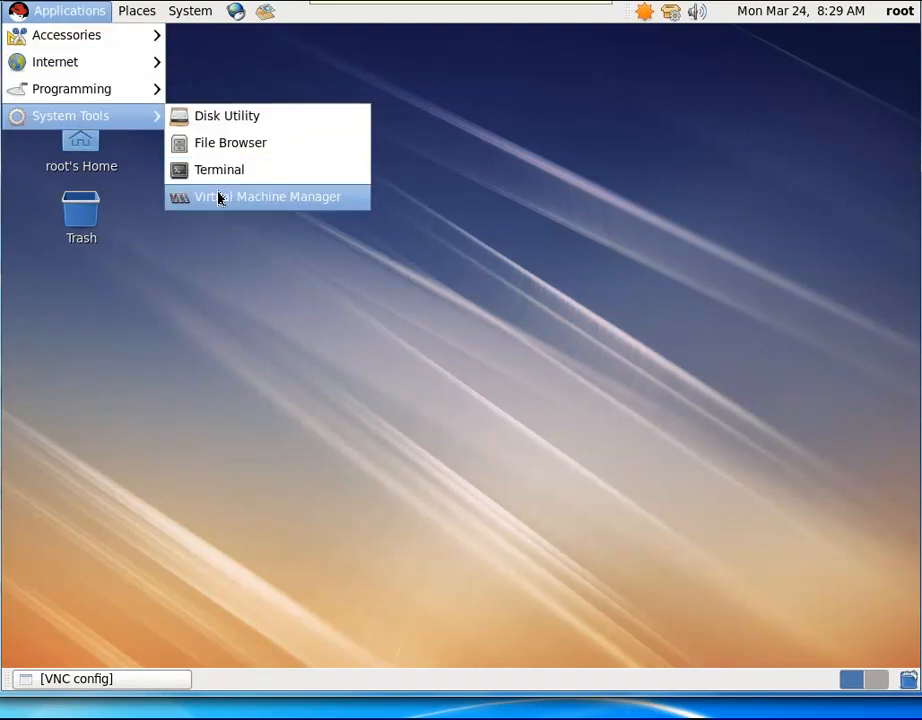
click(266, 196)
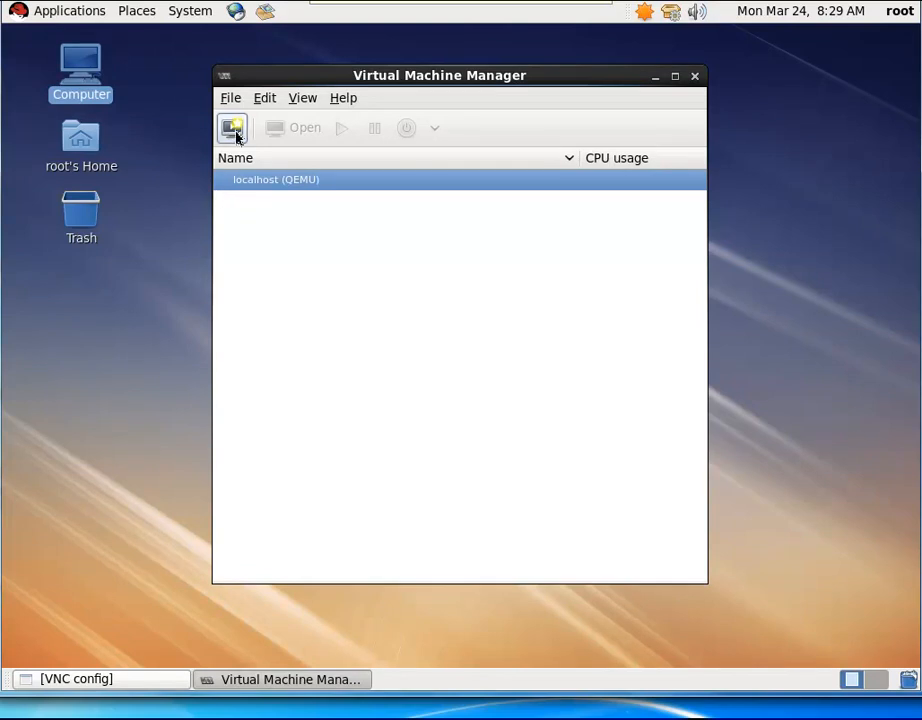
Step: Create VM NSVPX-1 importing an existing disk image as UNIX / FreeBSD 6.x
click(232, 128)
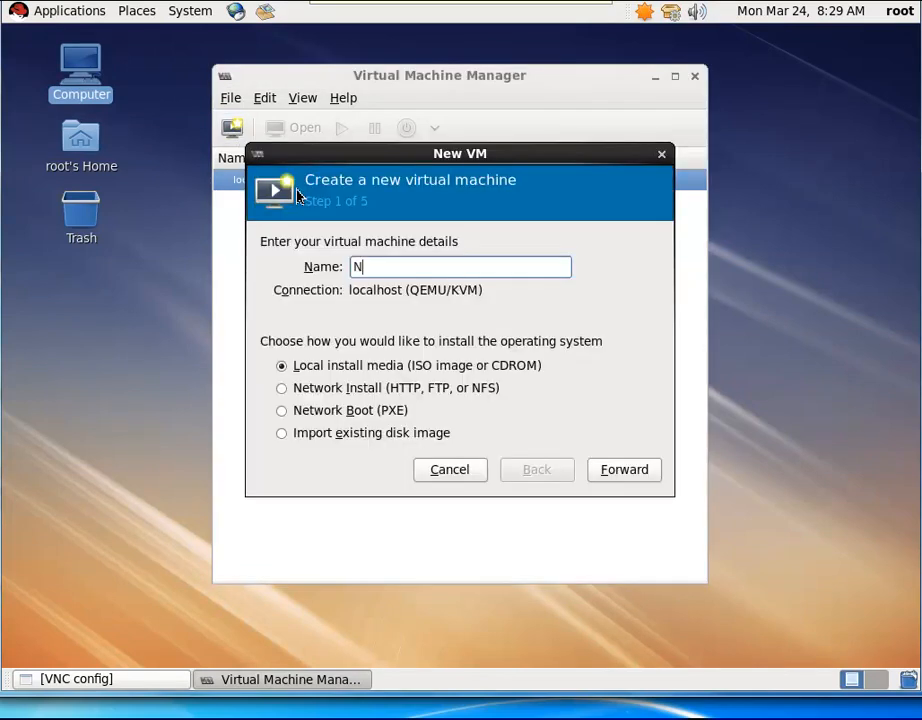
text(SVPX)
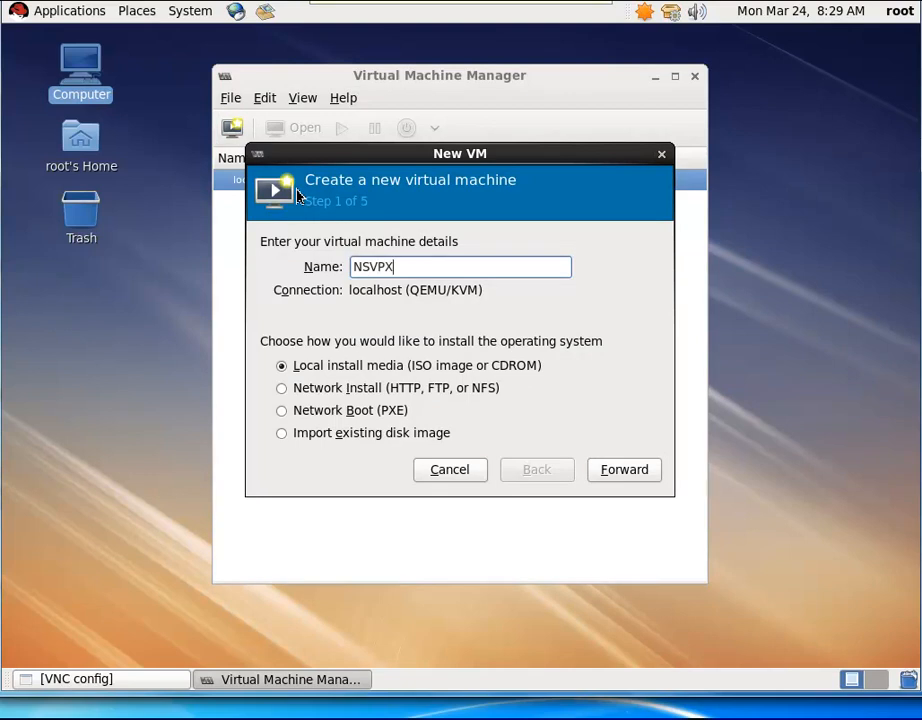
text(-1)
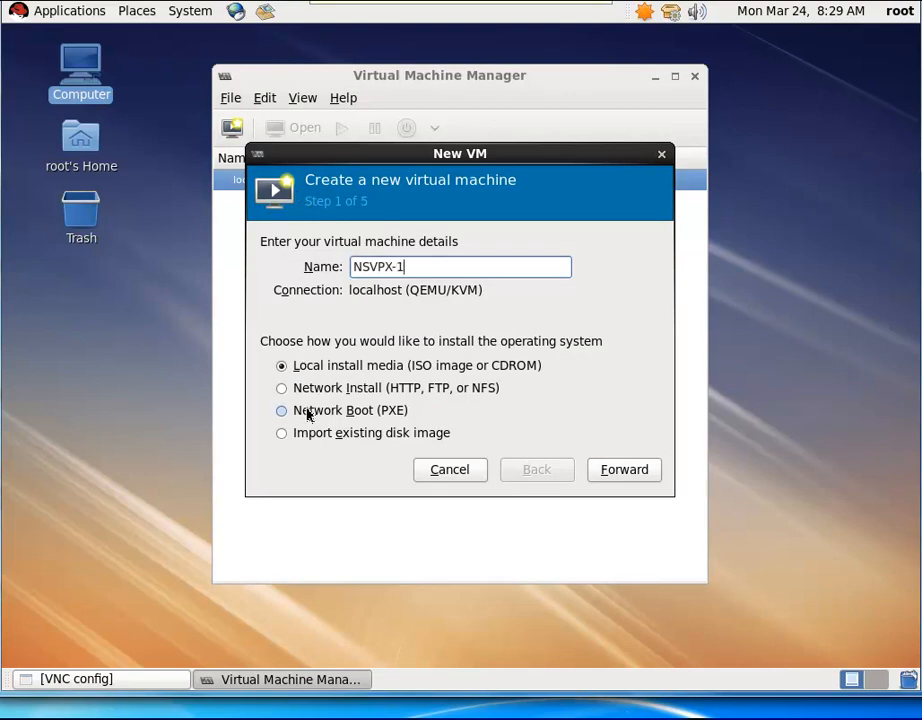
click(280, 432)
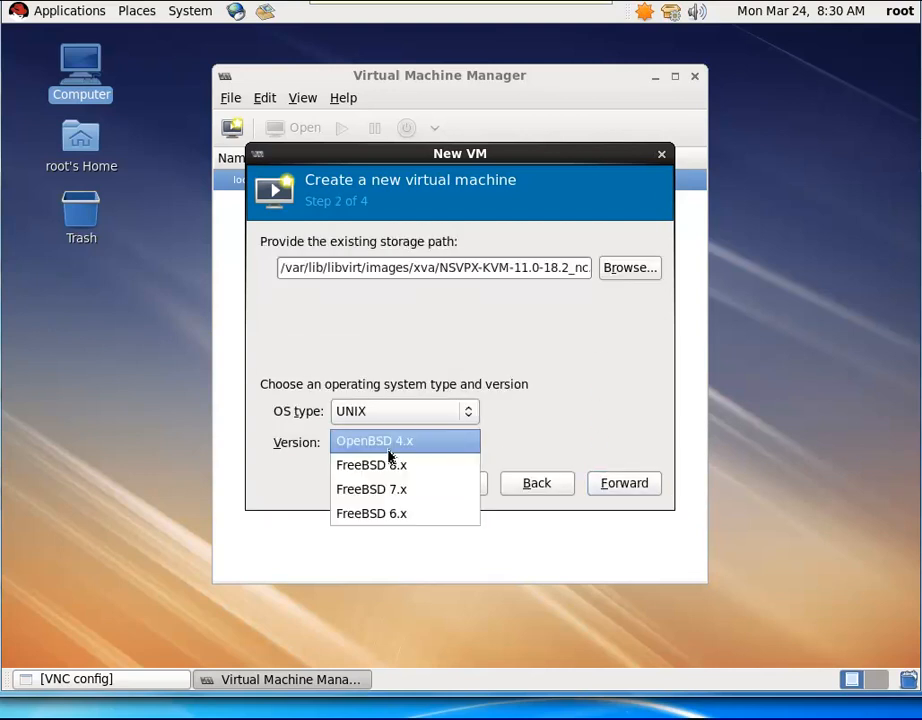
click(372, 512)
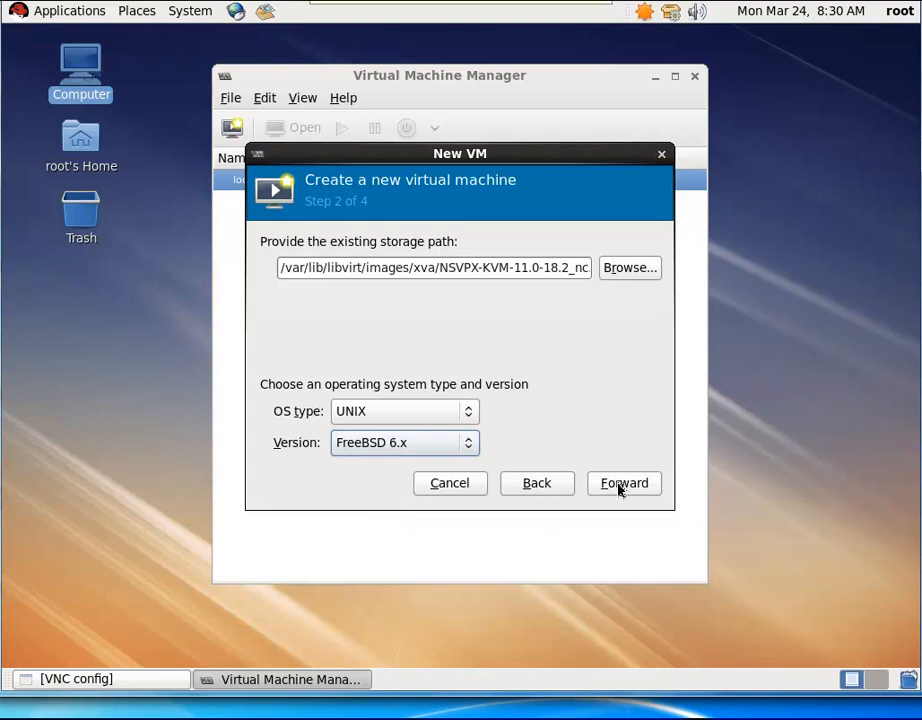
click(624, 482)
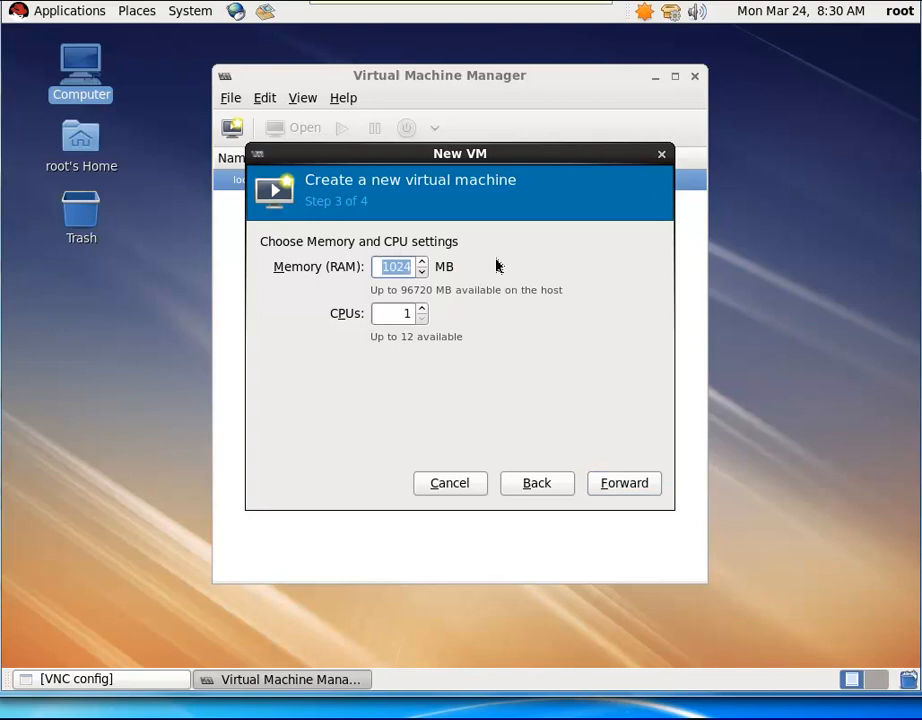
Step: Give the VM 2048 MB of memory and 2 CPUs and continue to the summary
text(2048)
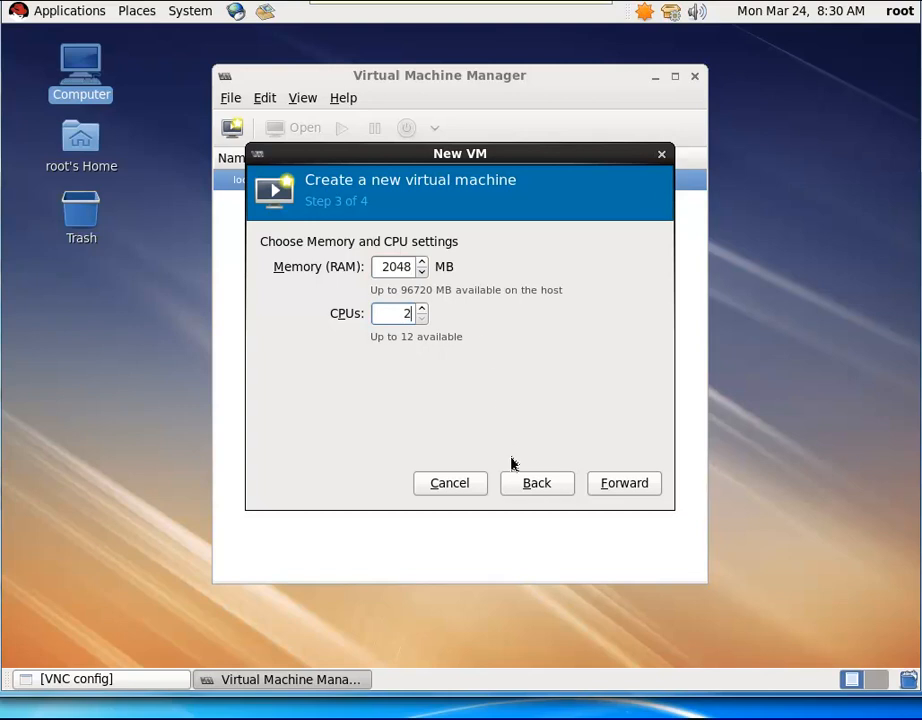
click(624, 482)
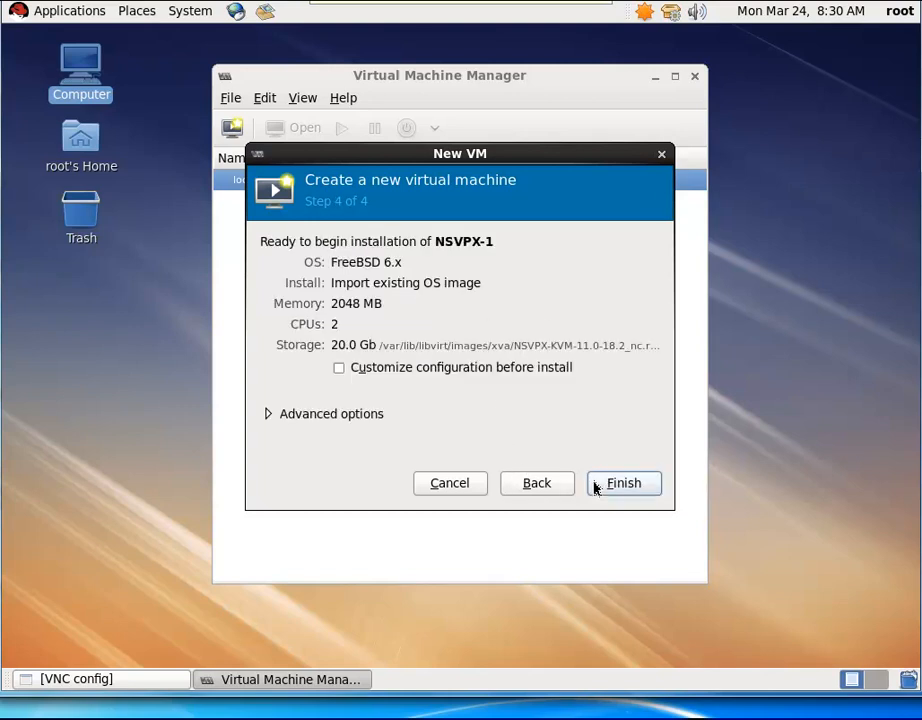
Step: Finish the wizard with Customize configuration before install and Advanced options enabled
click(338, 368)
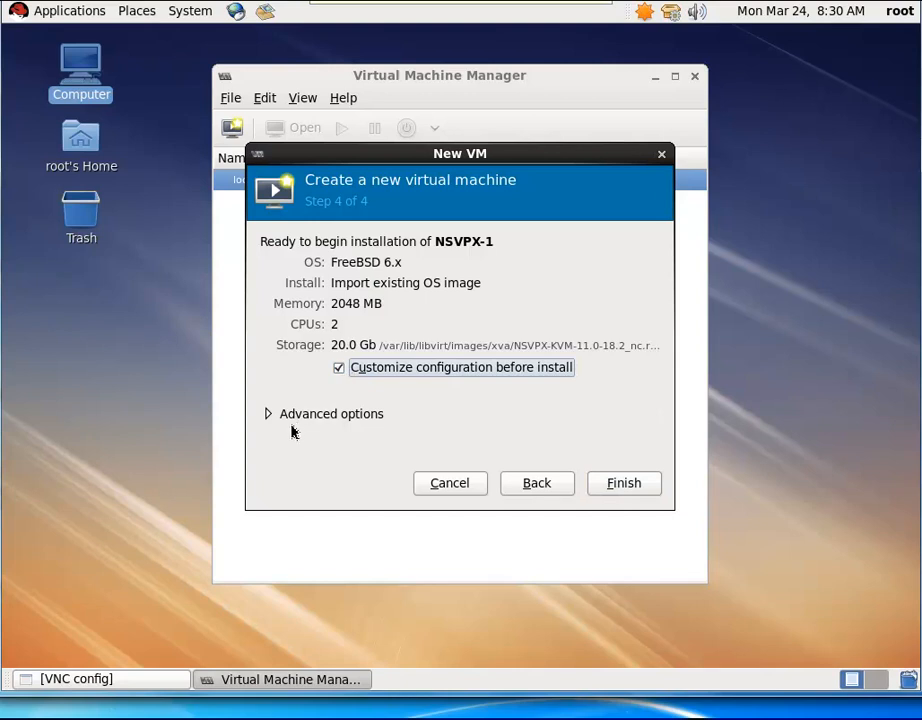
click(268, 412)
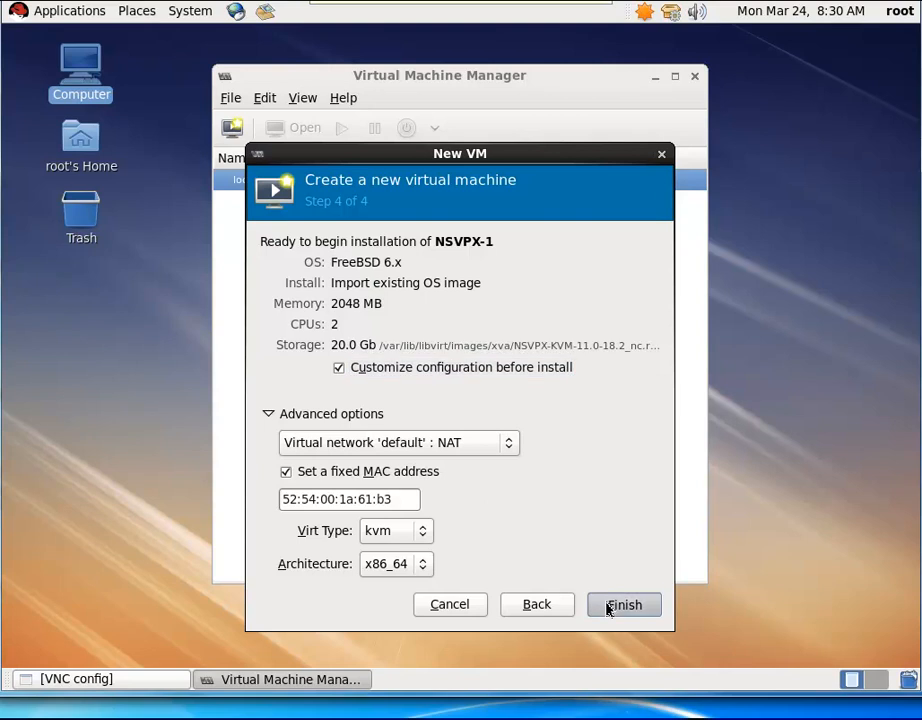
click(624, 604)
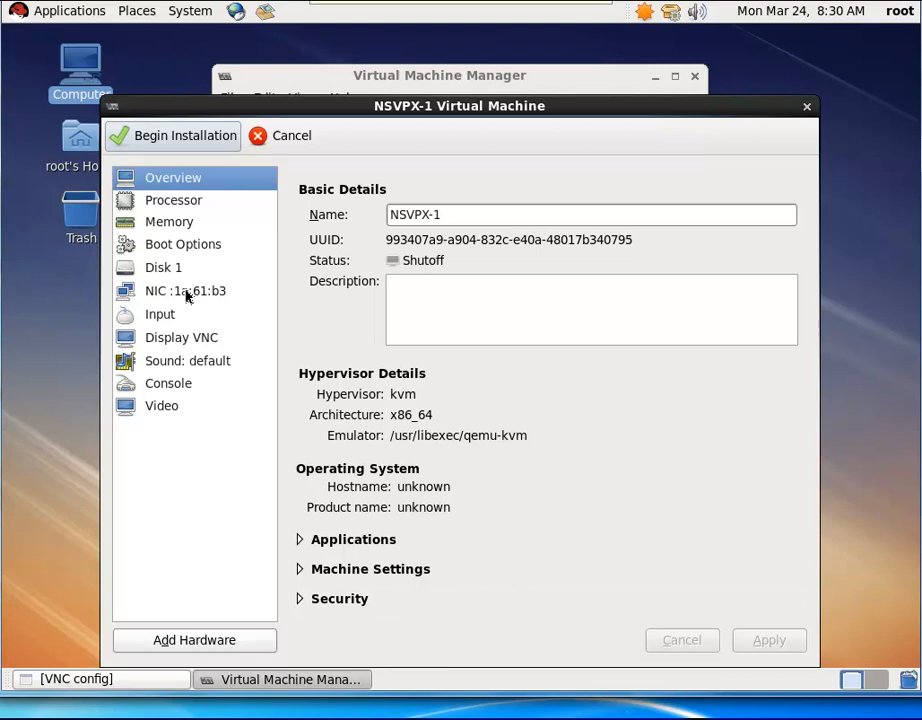
Step: Set the NIC to host device eth0 macvtap, virtio model, Bridge mode, apply, and begin installation
click(184, 290)
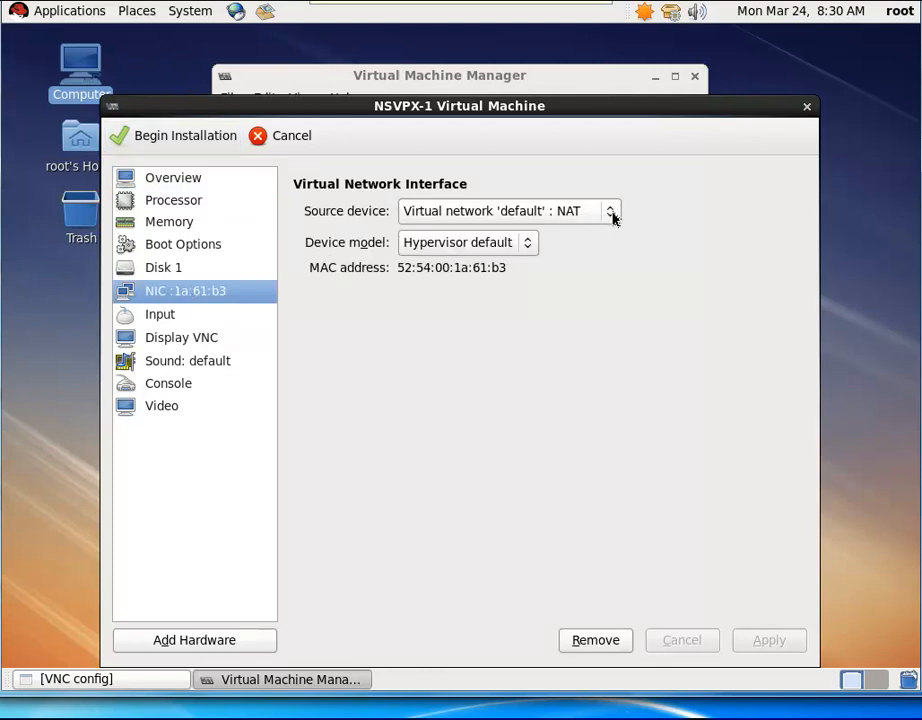
click(610, 212)
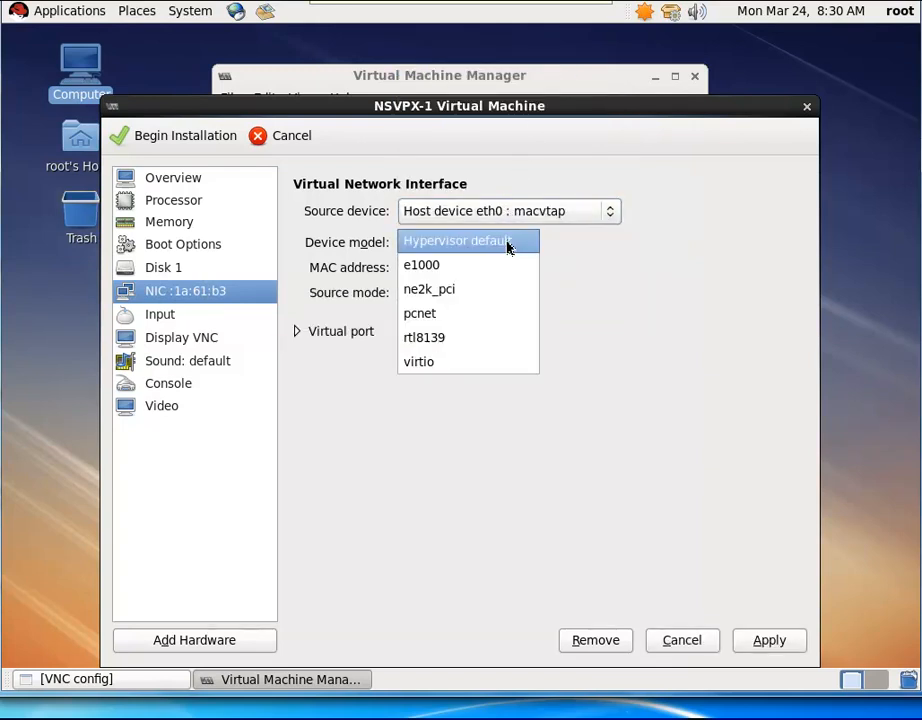
click(418, 360)
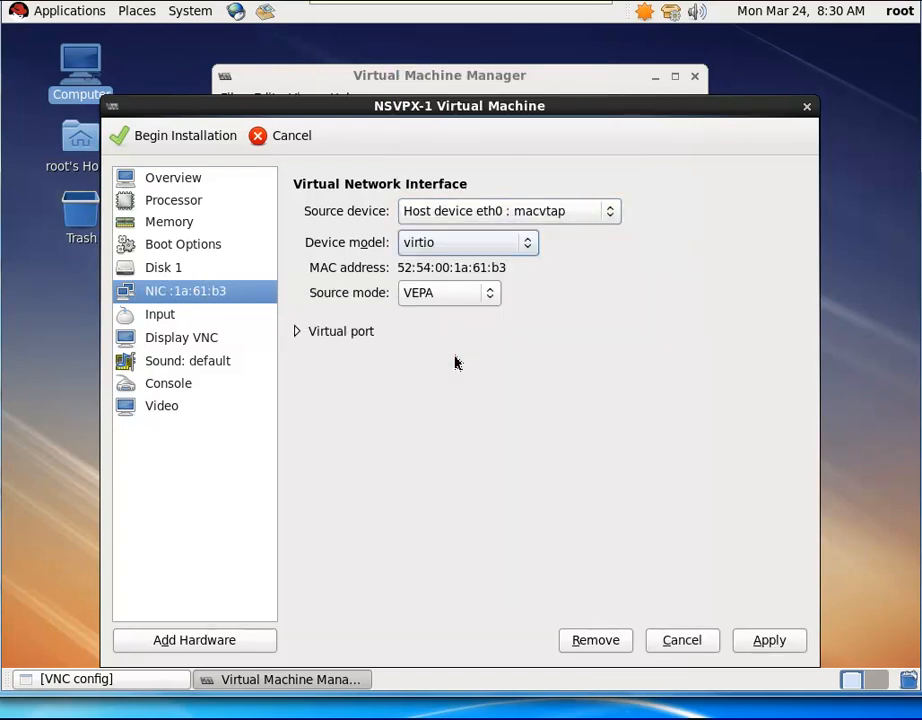
click(448, 292)
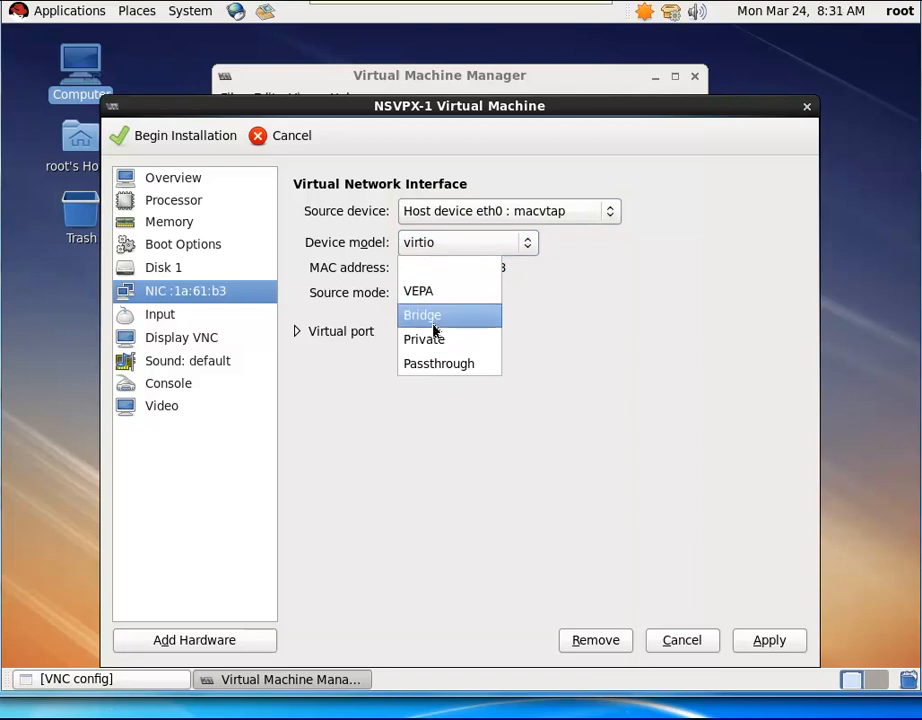
click(422, 314)
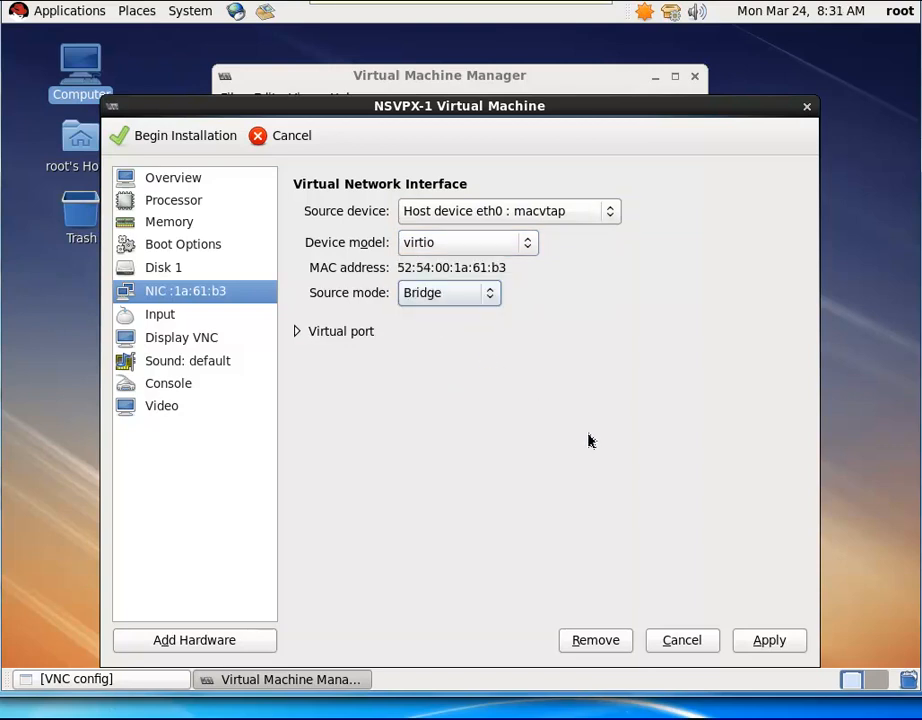
click(768, 640)
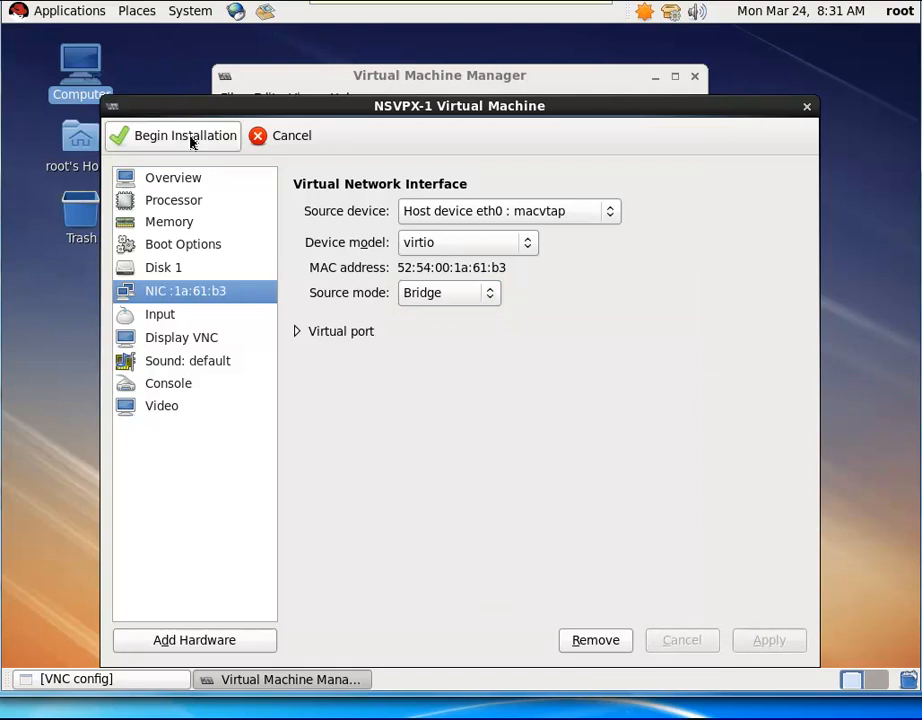
click(172, 136)
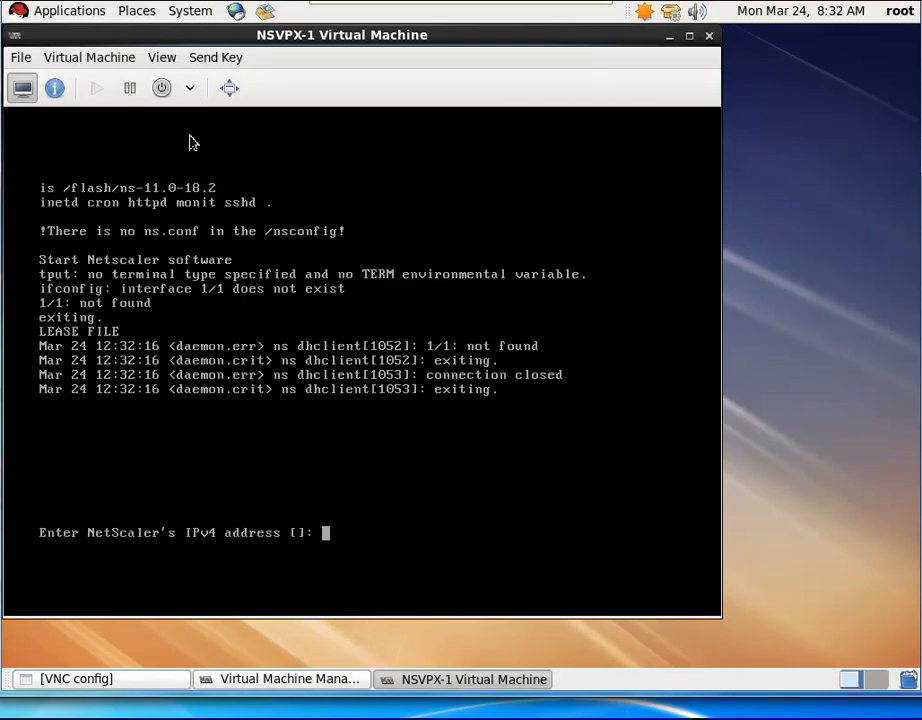
Step: Enter IPv4 address 10.102.100.142, netmask 255.255.255.0 and gateway 10.102.100.130 in the NetScaler console
text(10.102.100.14)
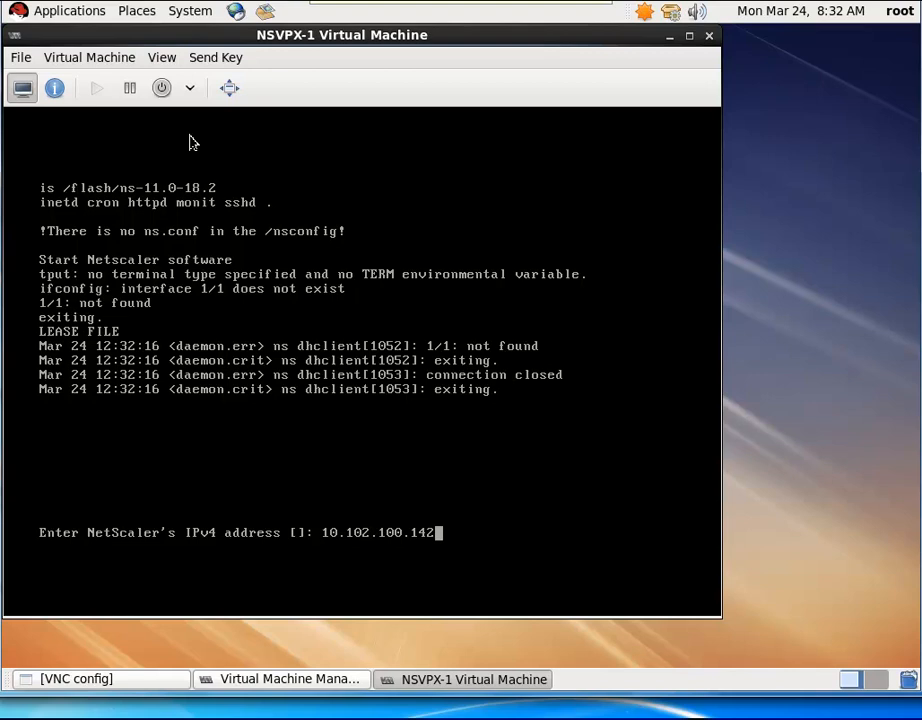
text(255)
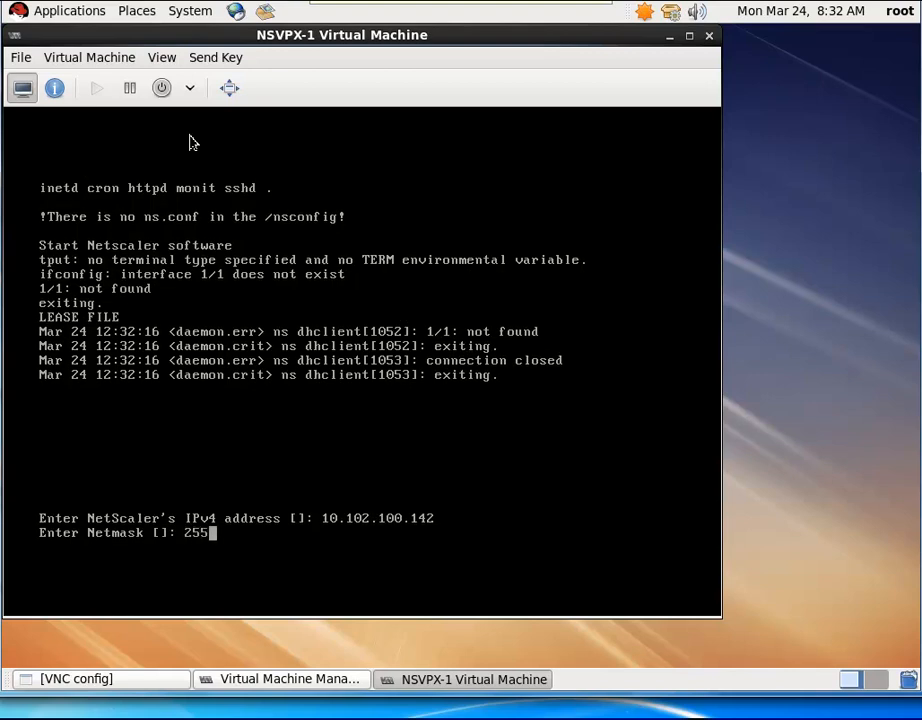
text(.255.255.0)
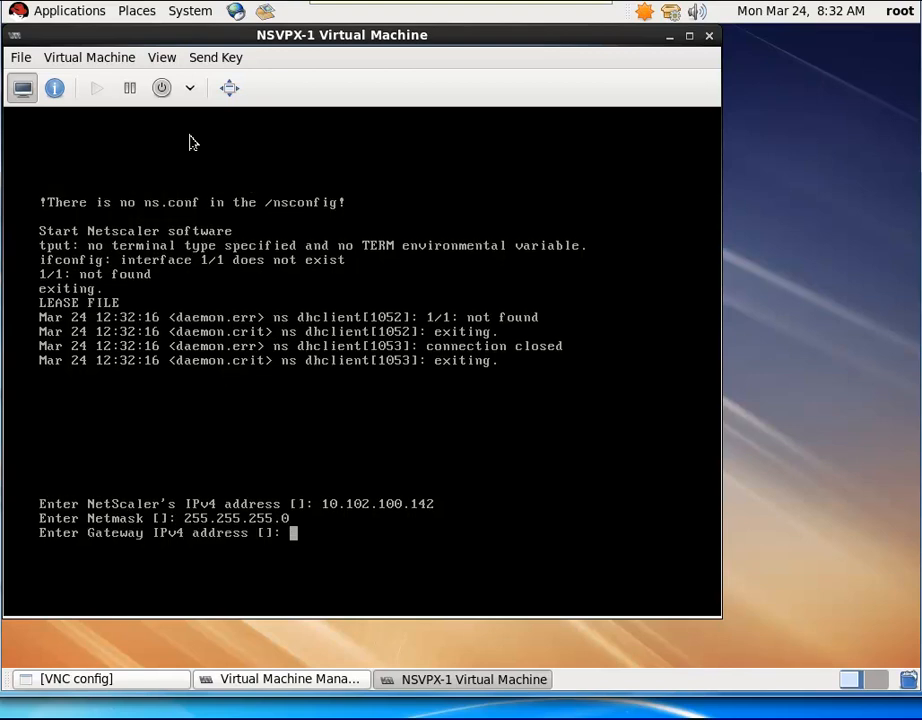
text(10.102)
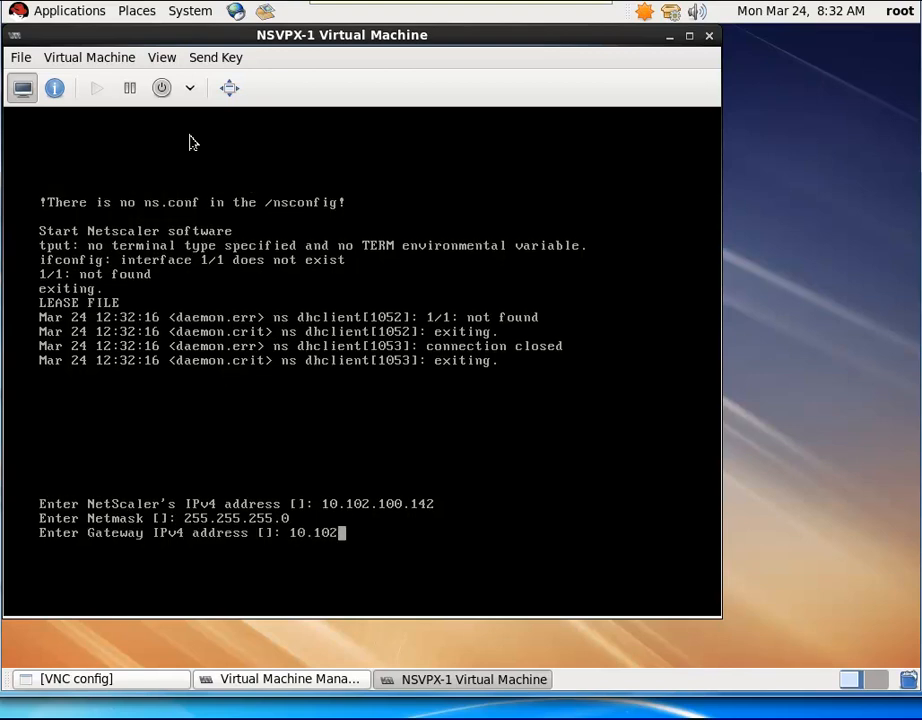
text(100)
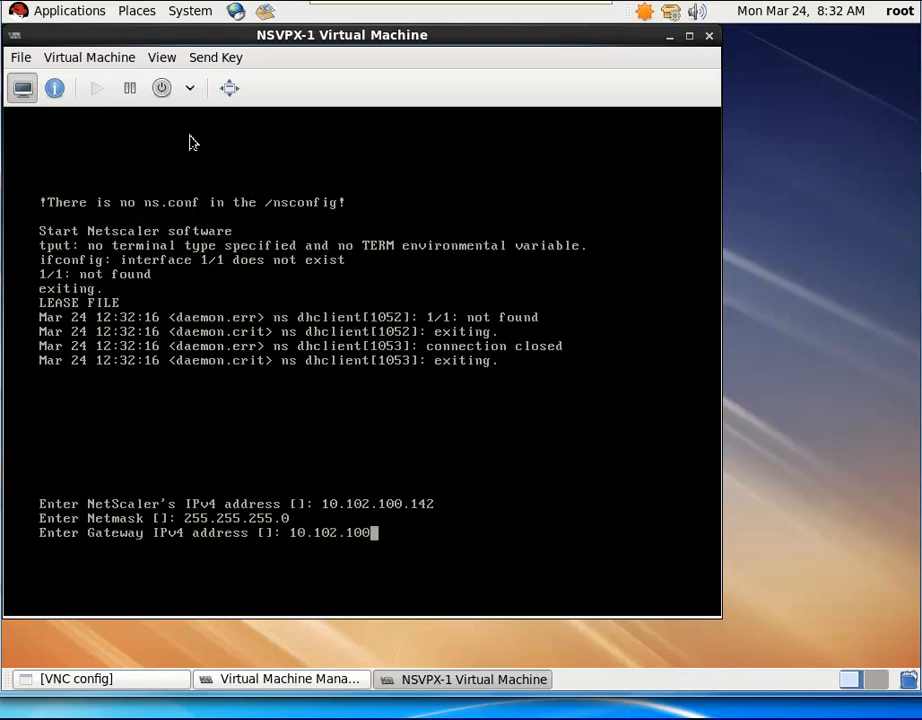
text(130)
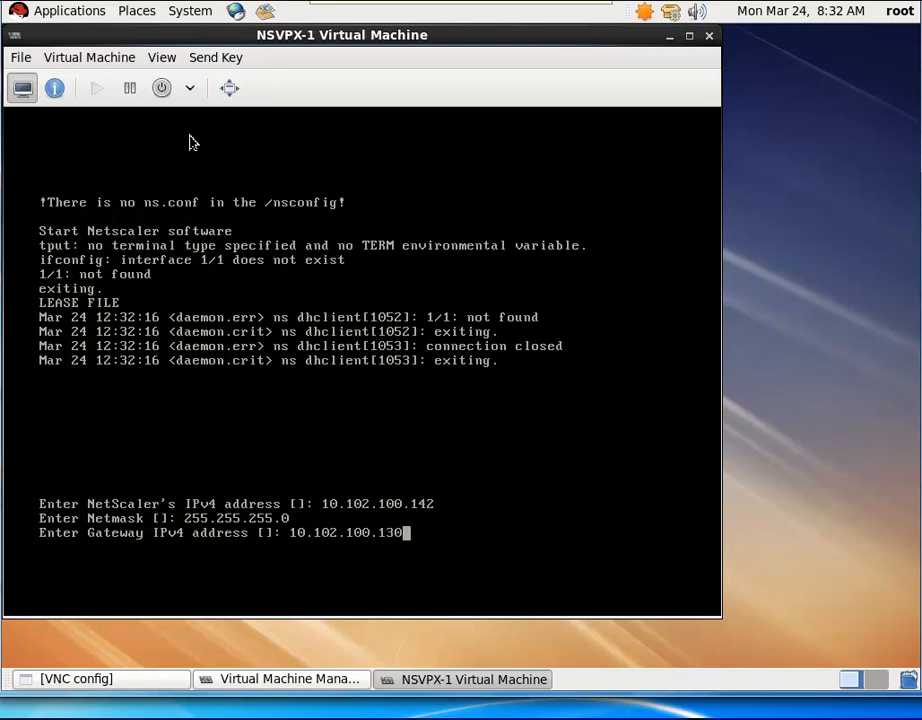